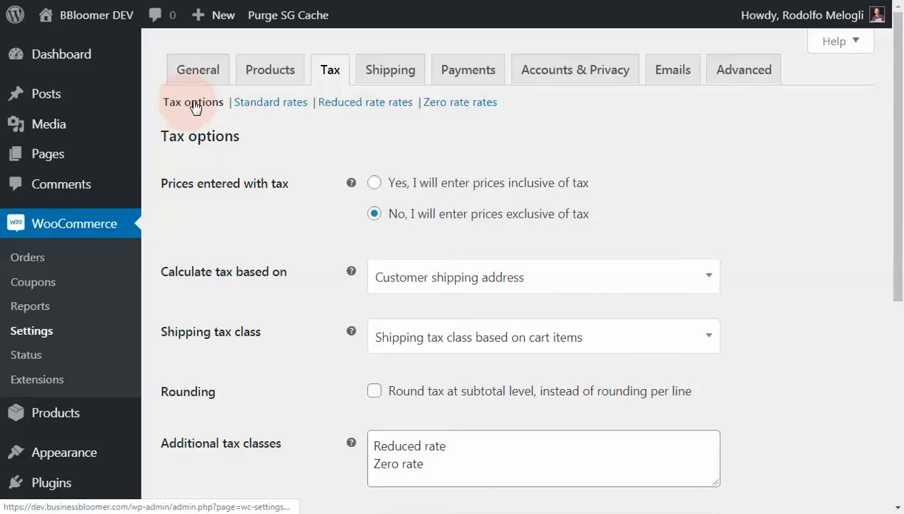
mouse_move(341, 70)
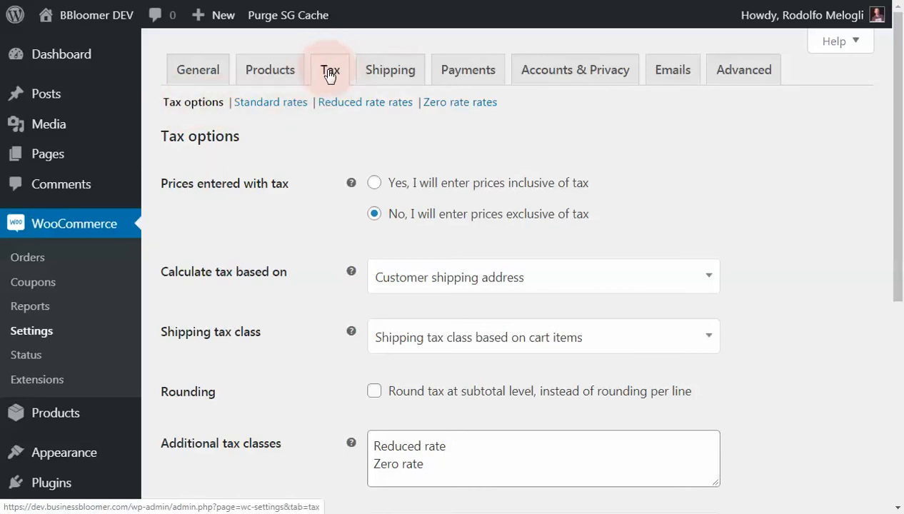
Open the General settings and confirm taxes are enabled for the US Alabama store.
click(198, 69)
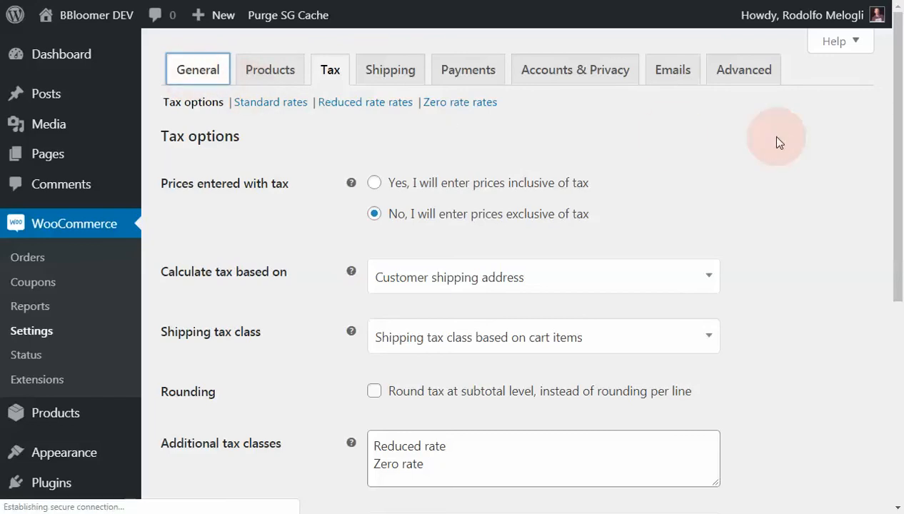
click(197, 69)
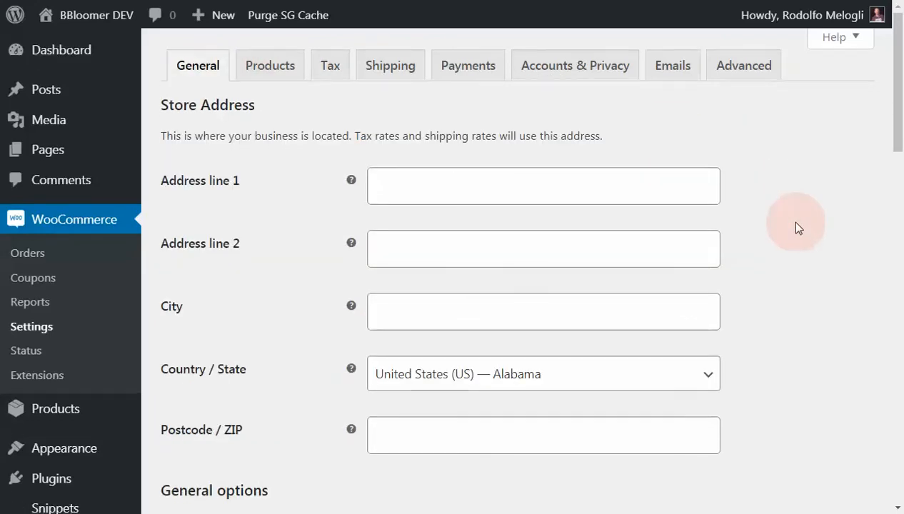
scroll(down, 3)
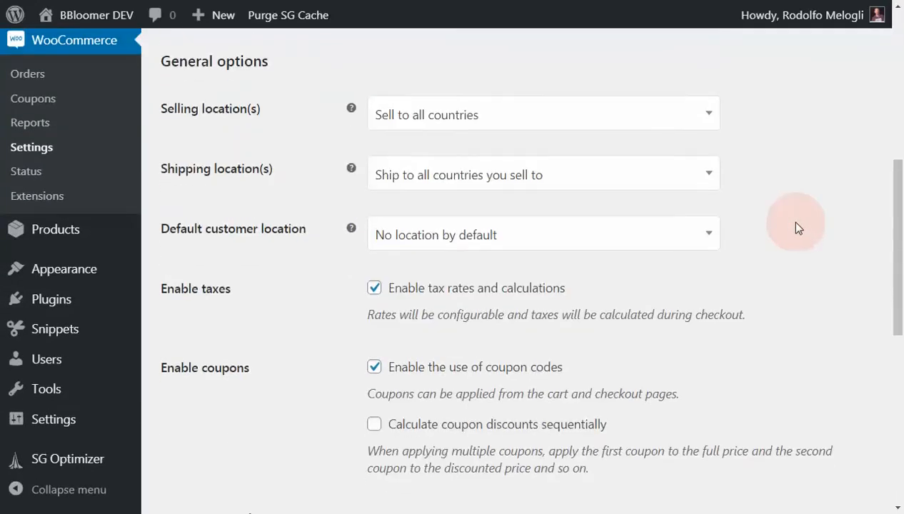
scroll(down, 3)
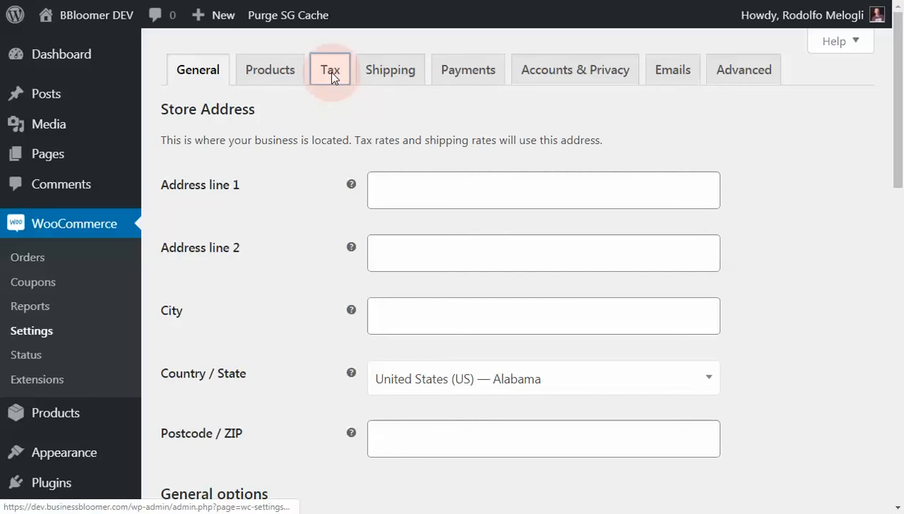
Switch to Tax options and select the Reduced rate and Zero rate additional classes.
click(329, 69)
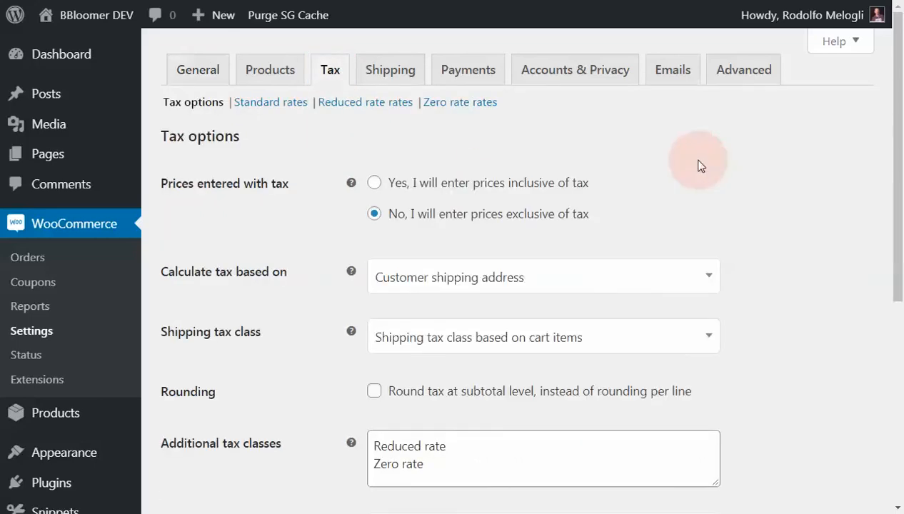
mouse_move(705, 169)
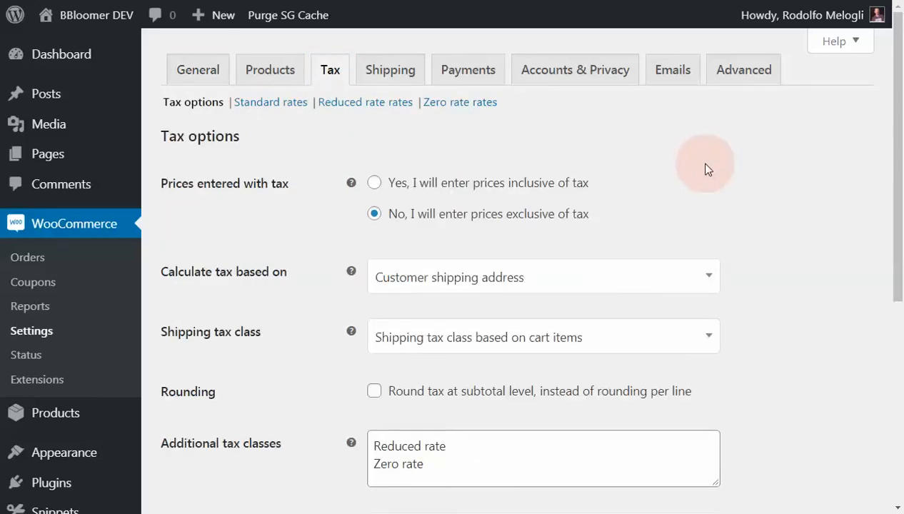
mouse_move(733, 170)
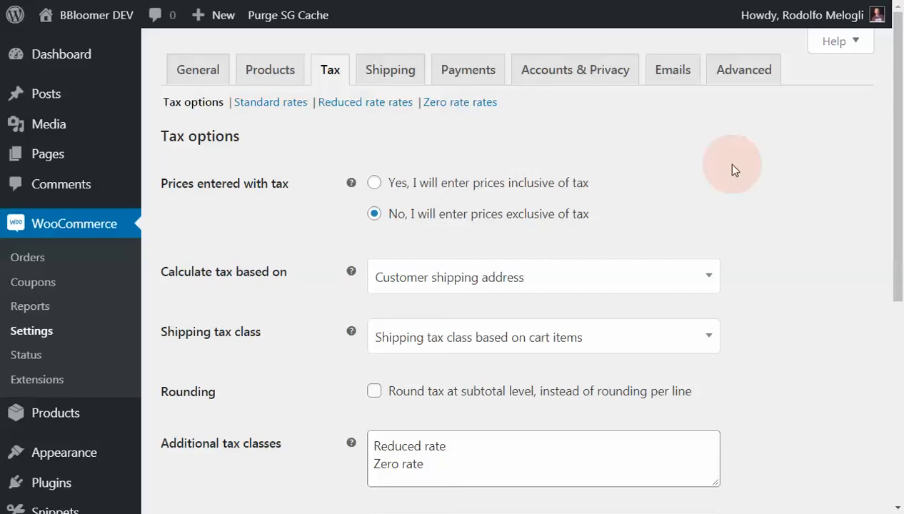
mouse_move(217, 193)
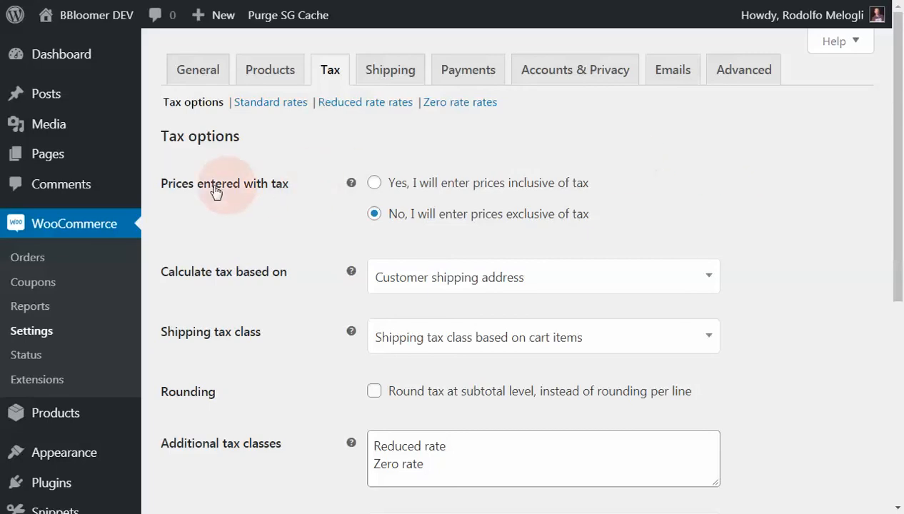
double_click(177, 183)
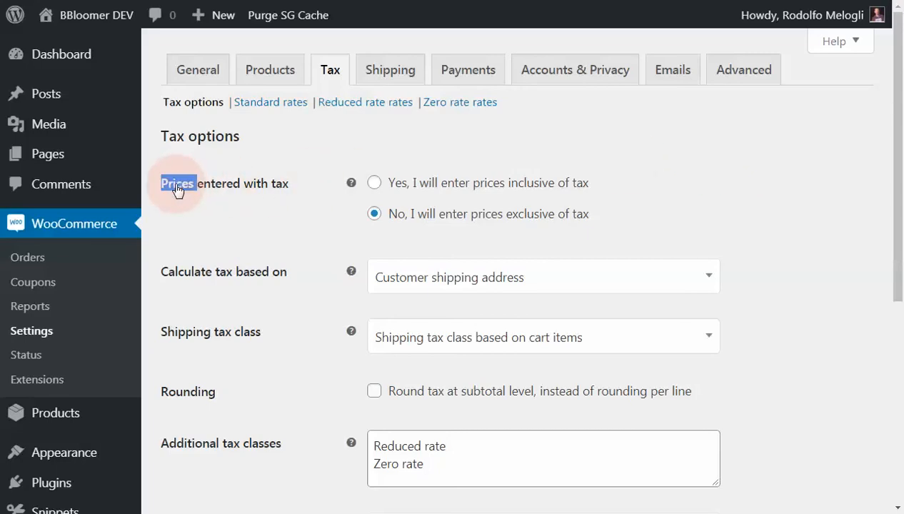
mouse_move(328, 123)
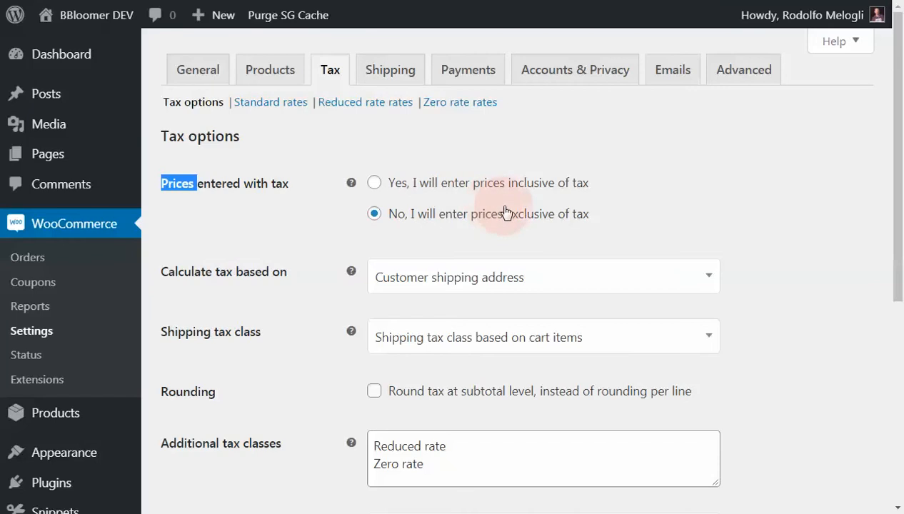
mouse_move(430, 39)
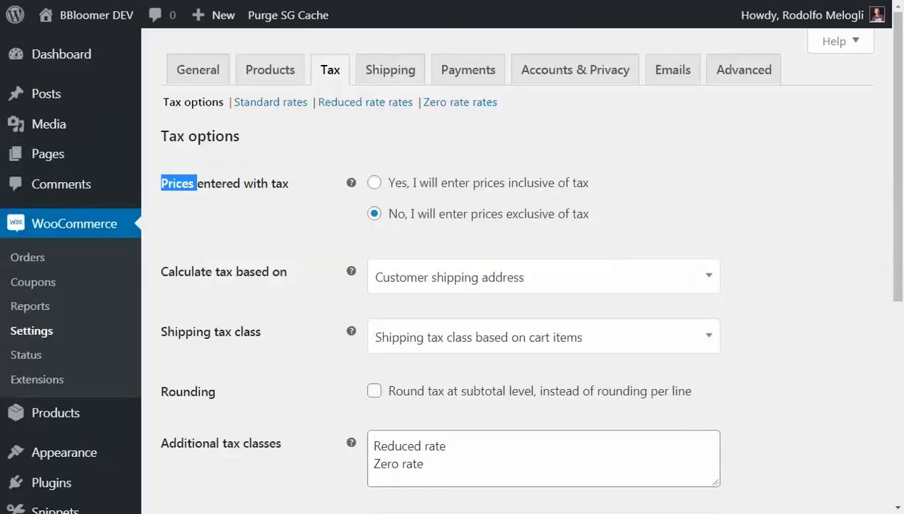
mouse_move(459, 187)
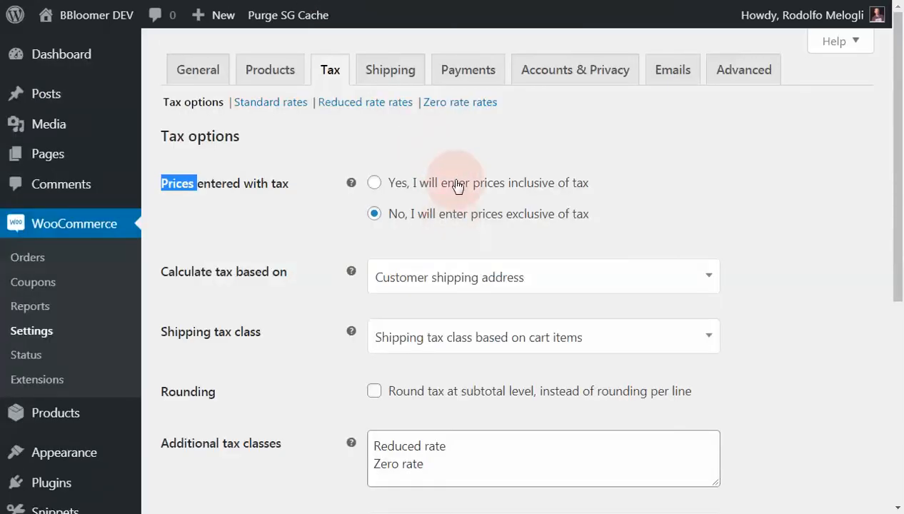
mouse_move(540, 222)
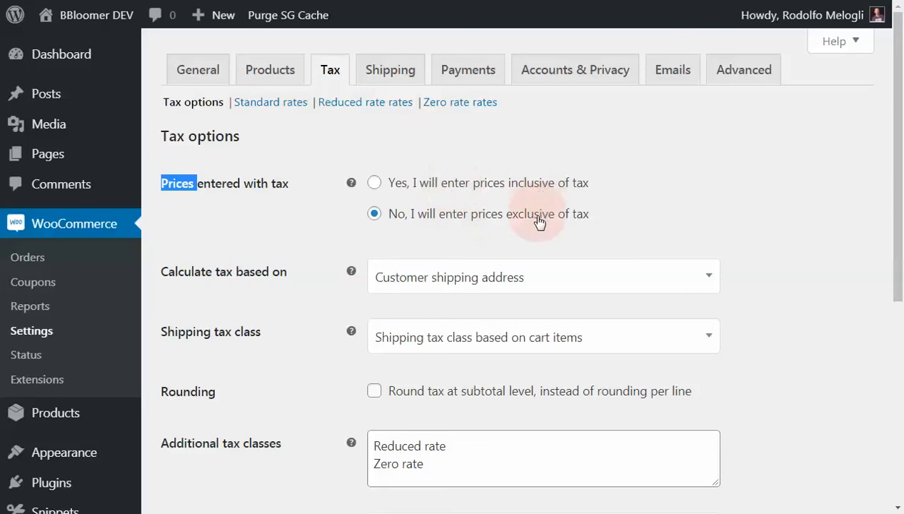
mouse_move(539, 184)
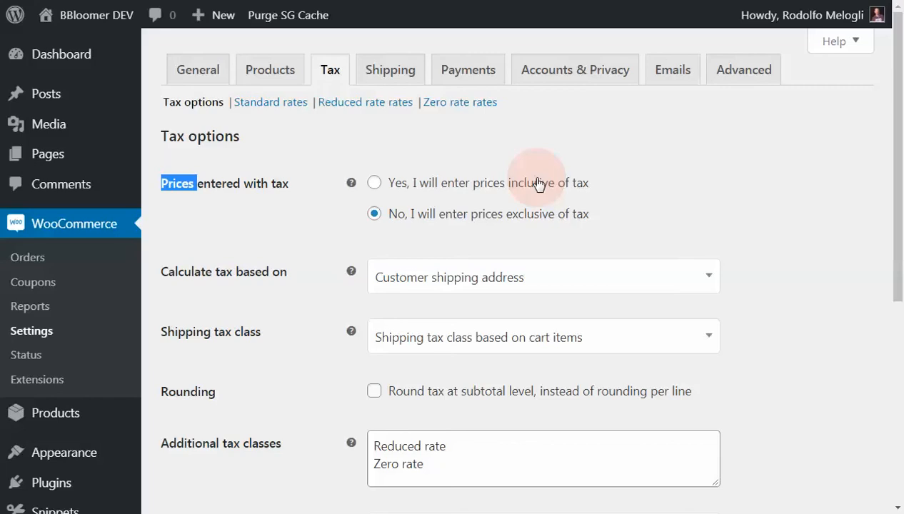
mouse_move(538, 185)
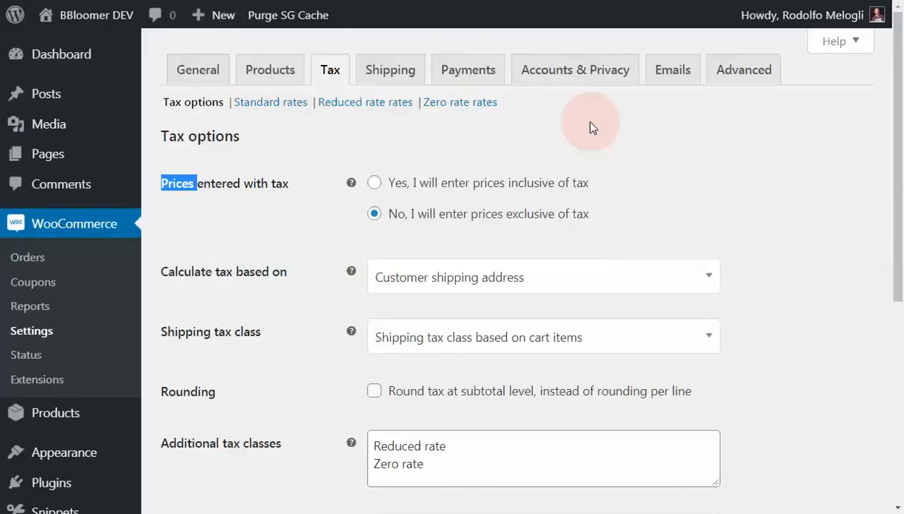
mouse_move(603, 126)
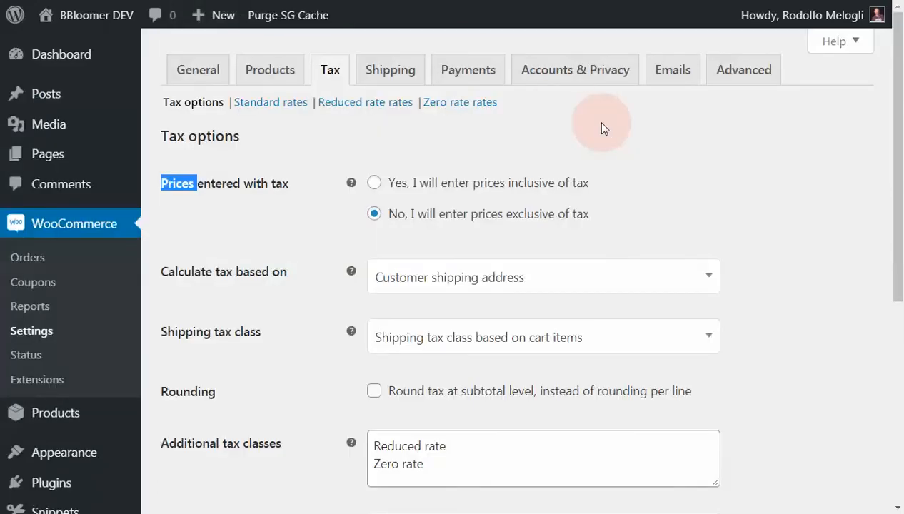
mouse_move(608, 130)
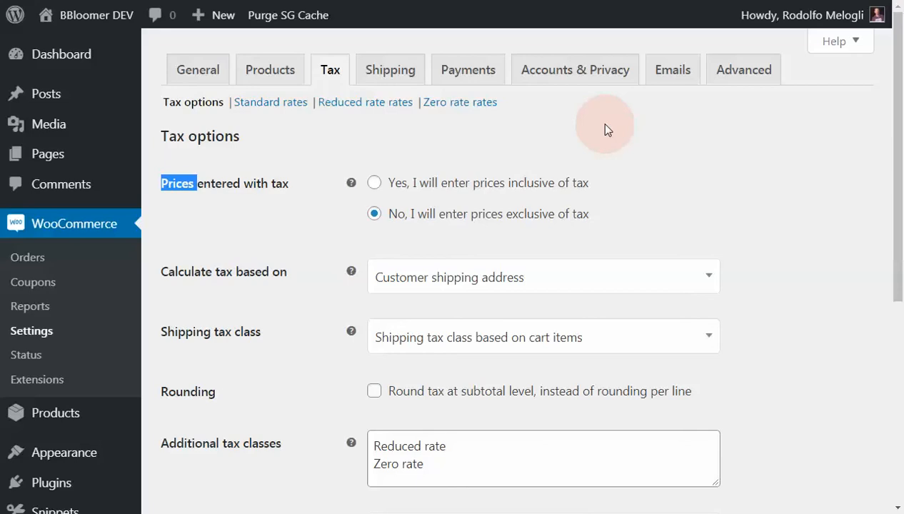
mouse_move(649, 136)
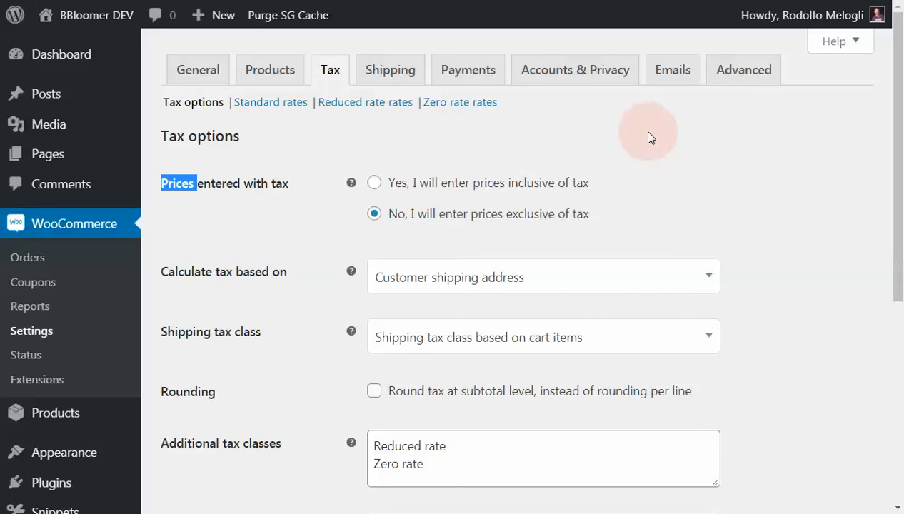
mouse_move(665, 136)
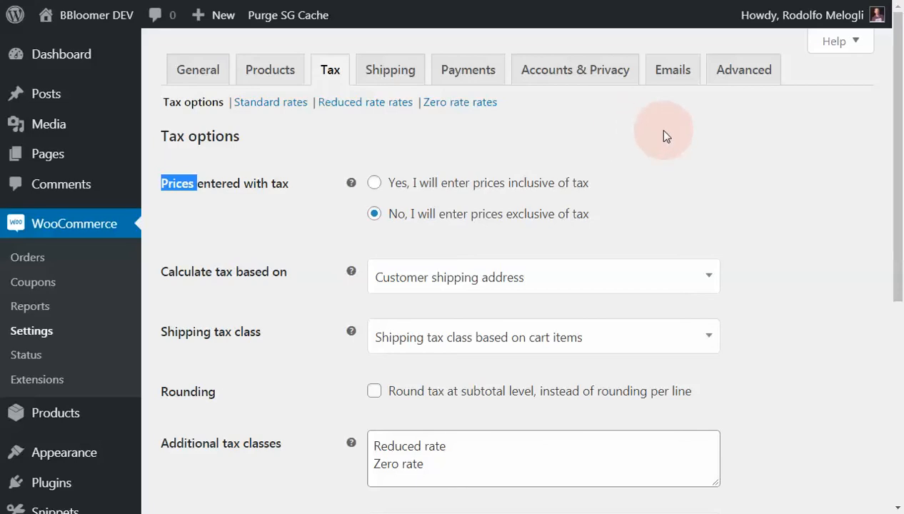
mouse_move(195, 372)
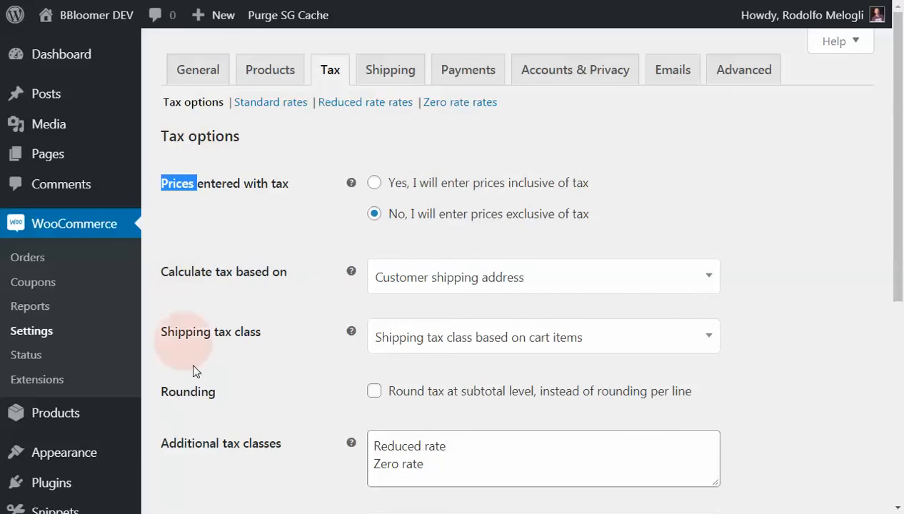
mouse_move(650, 405)
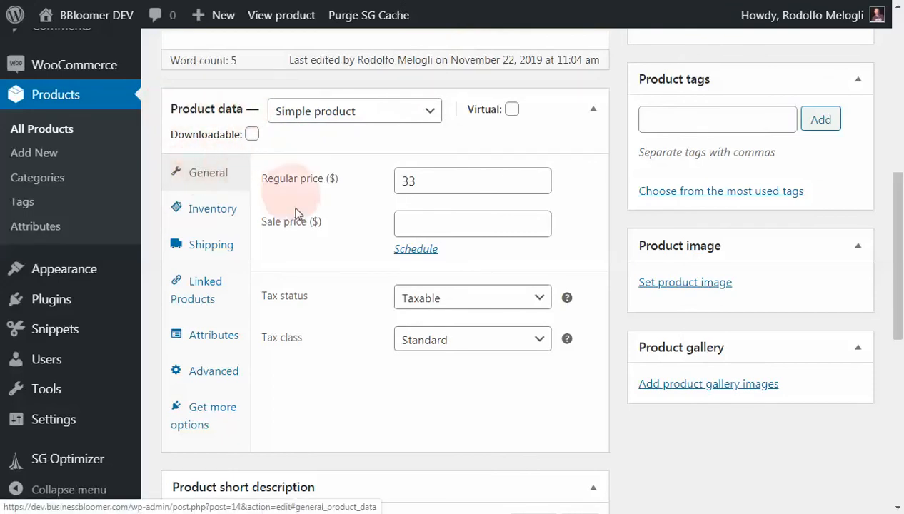
mouse_move(301, 305)
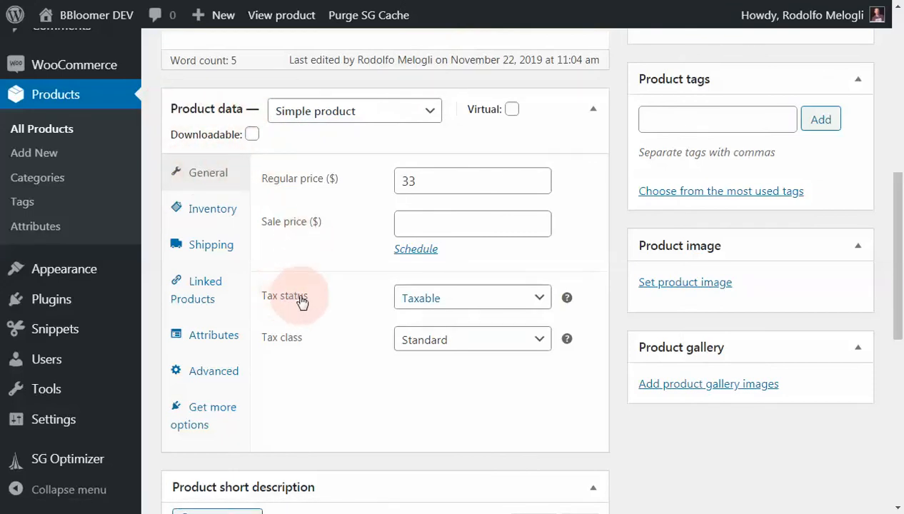
mouse_move(390, 304)
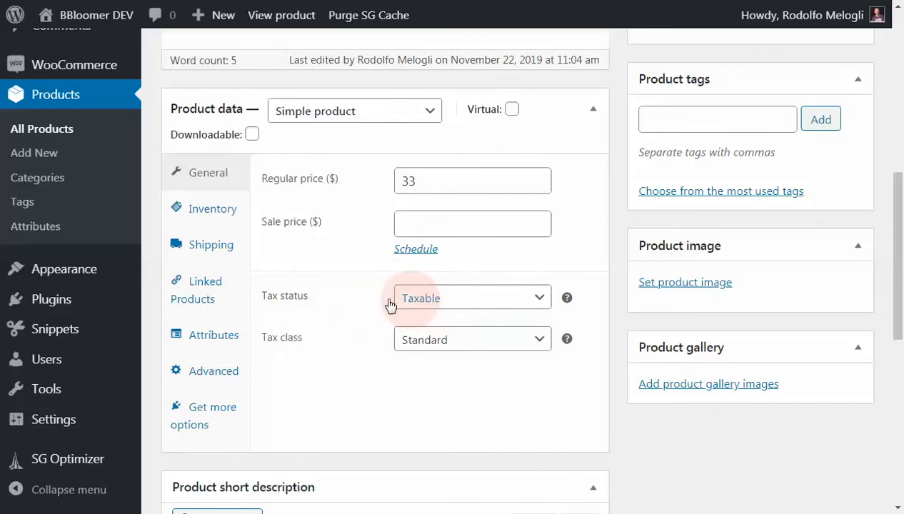
mouse_move(517, 346)
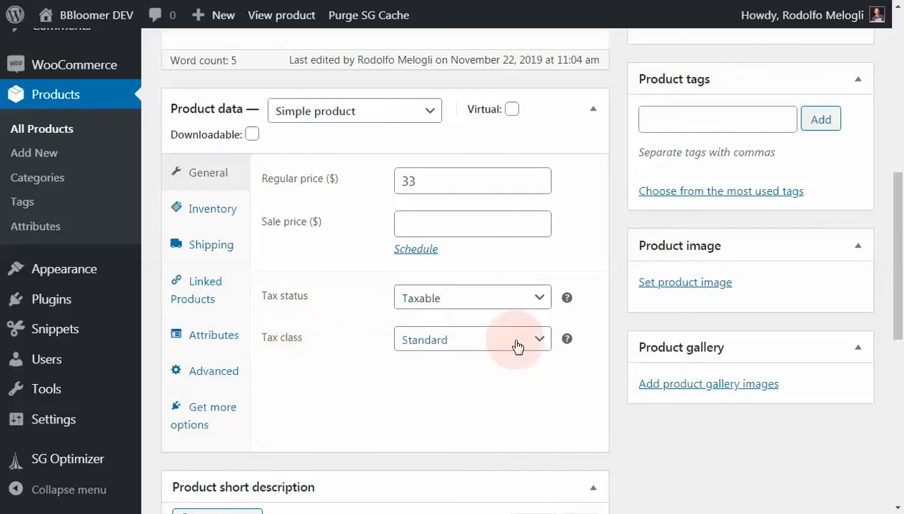
mouse_move(567, 340)
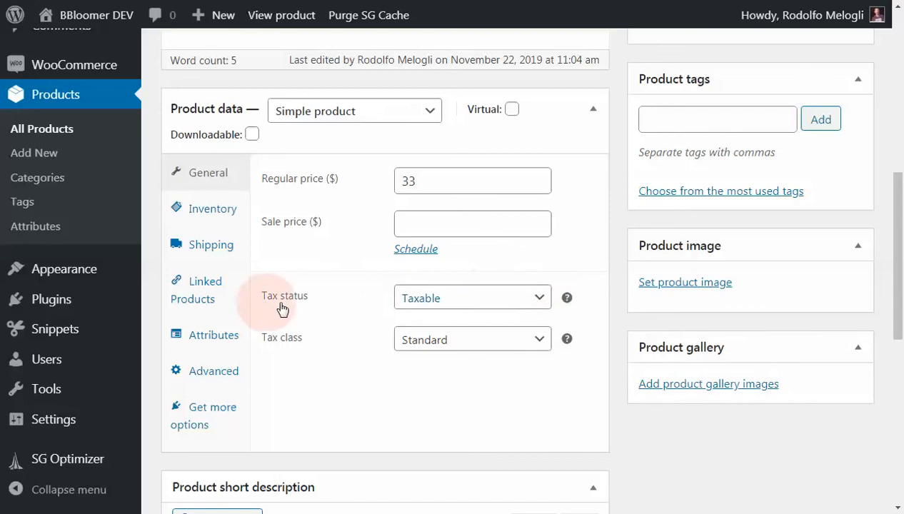
mouse_move(286, 347)
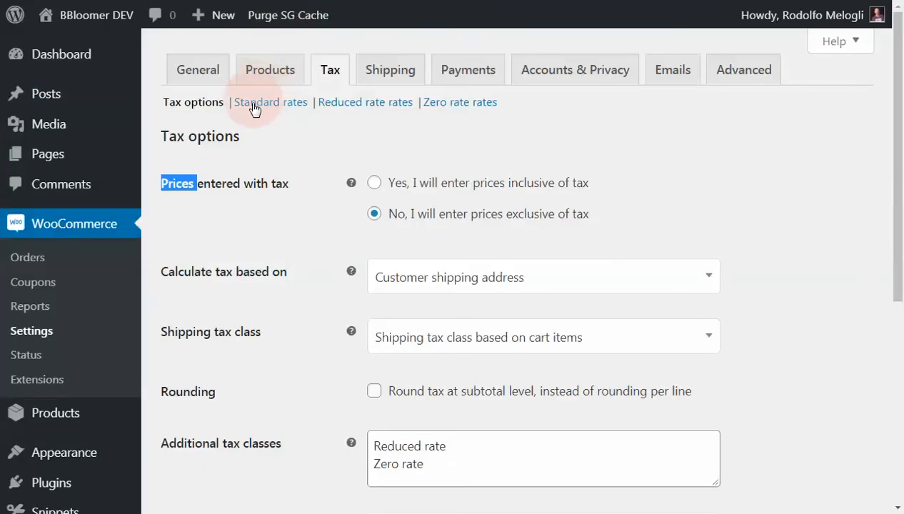
mouse_move(266, 108)
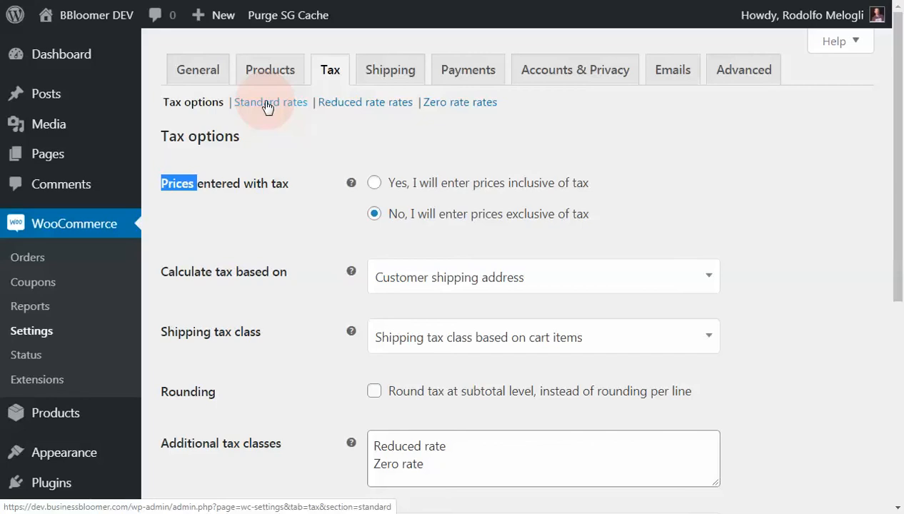
scroll(down, 3)
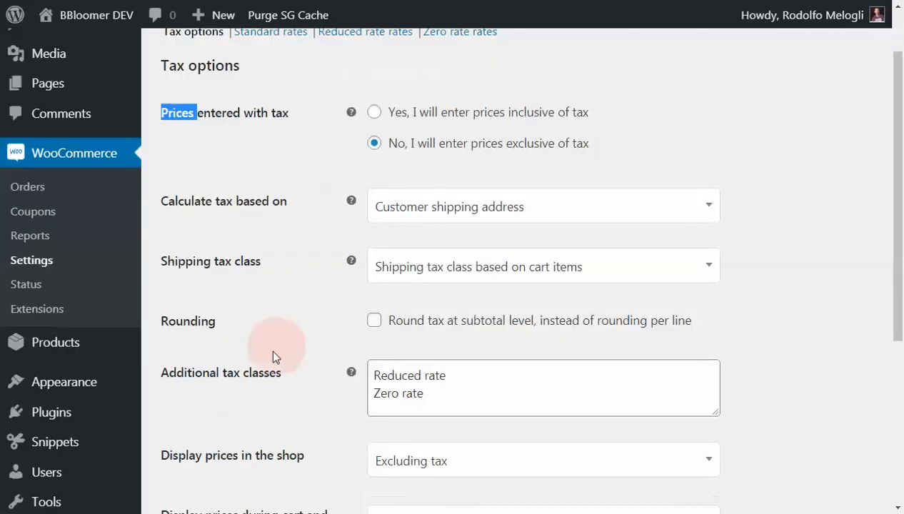
triple_click(221, 373)
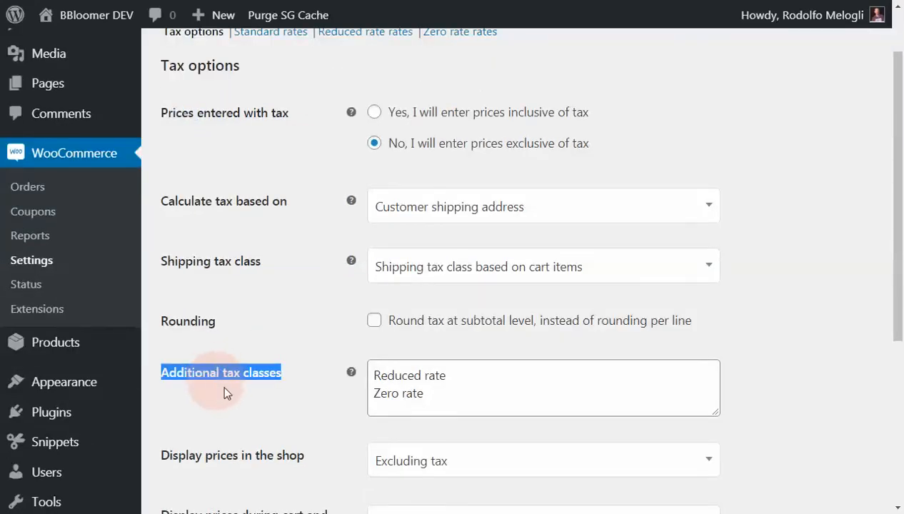
click(440, 394)
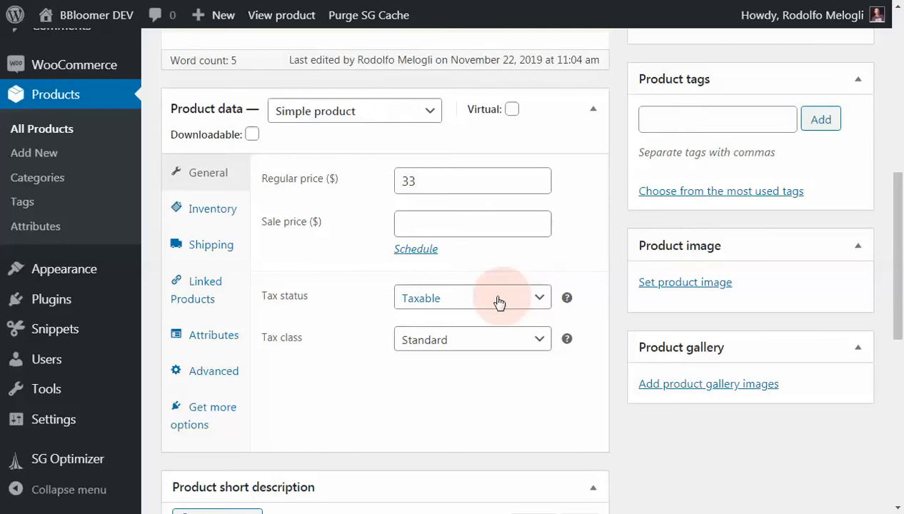
mouse_move(489, 307)
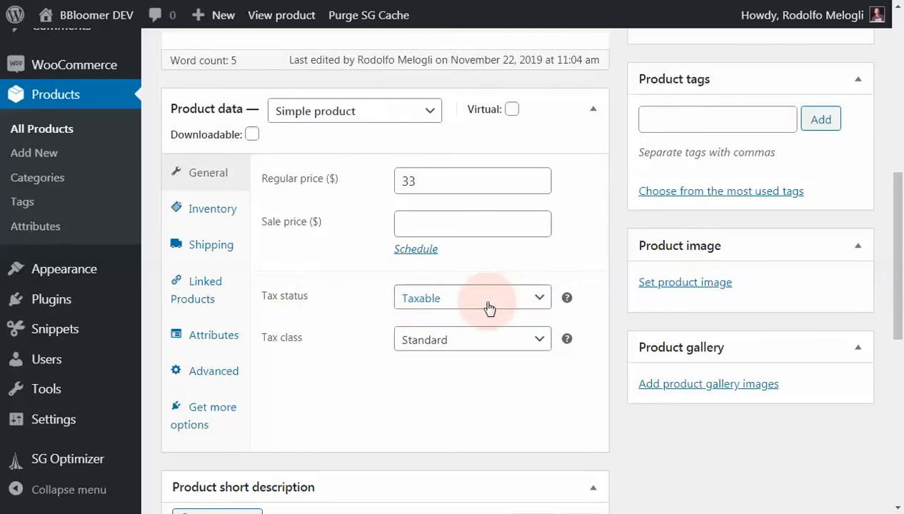
Browse the product's tax class options, picking Standard, then Zero rate.
click(472, 339)
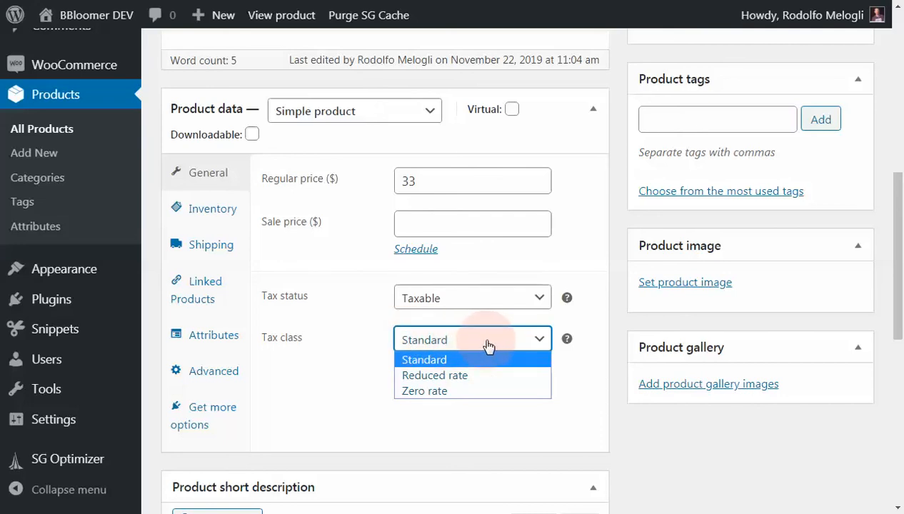
click(423, 359)
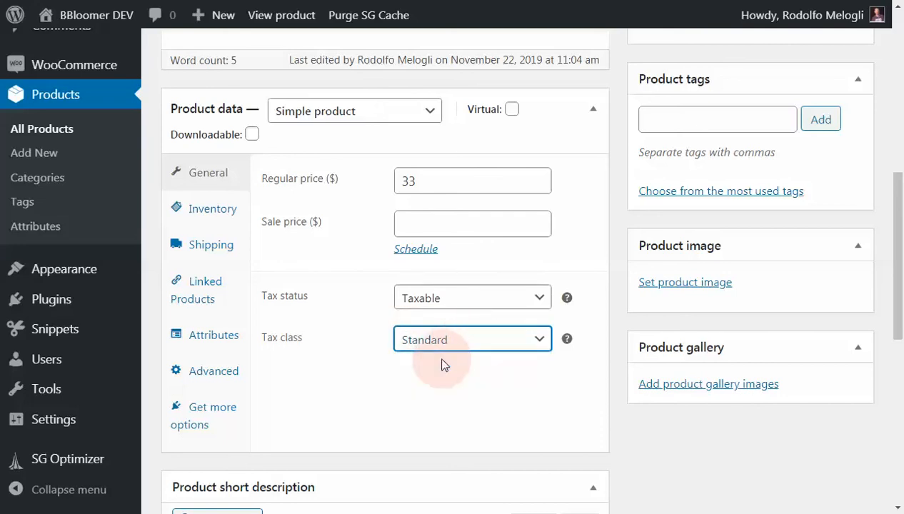
click(471, 340)
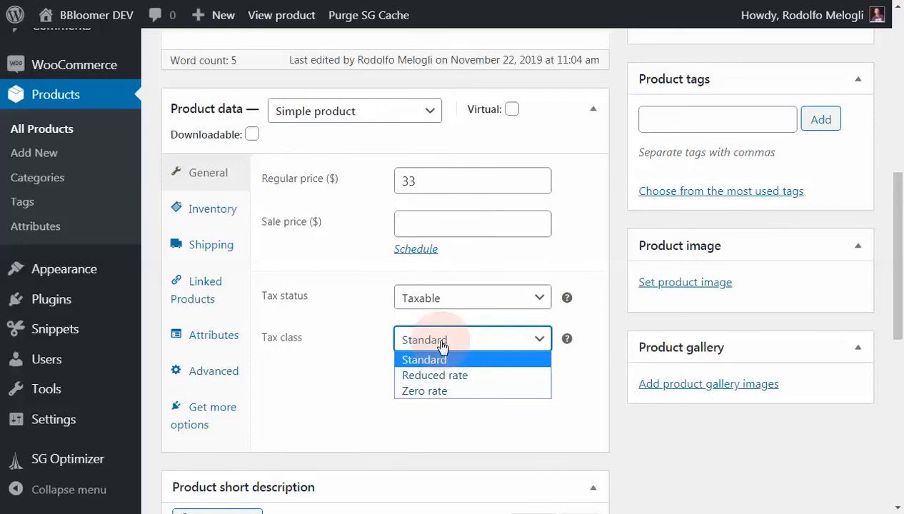
click(424, 390)
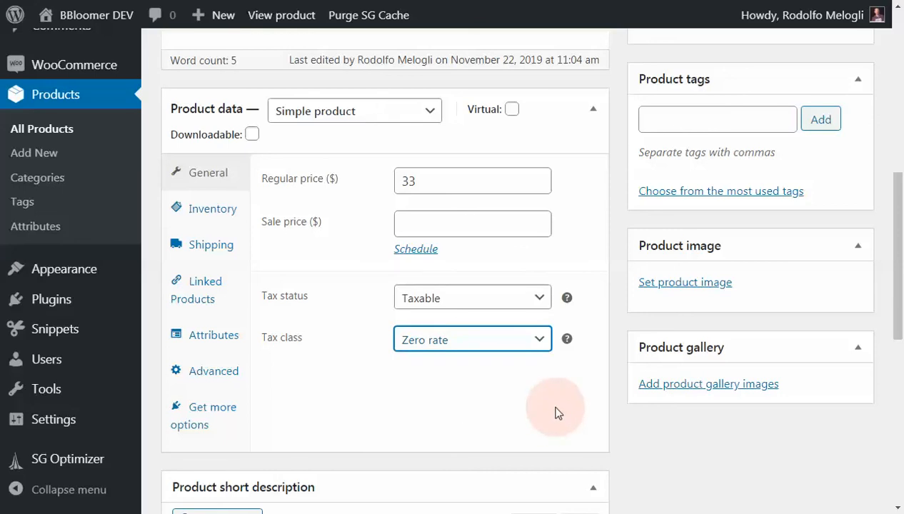
click(472, 339)
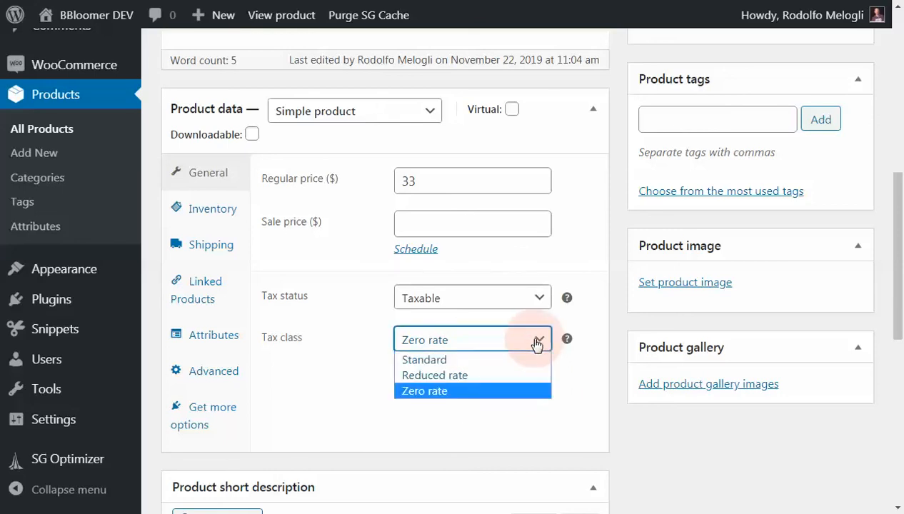
click(423, 360)
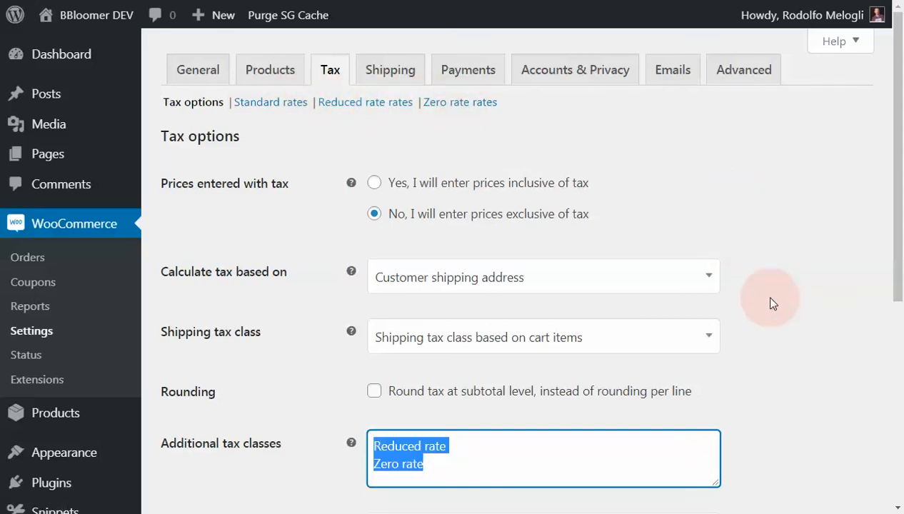
Clear the Reduced rate and Zero rate classes, save, and confirm the product shows Standard.
click(397, 459)
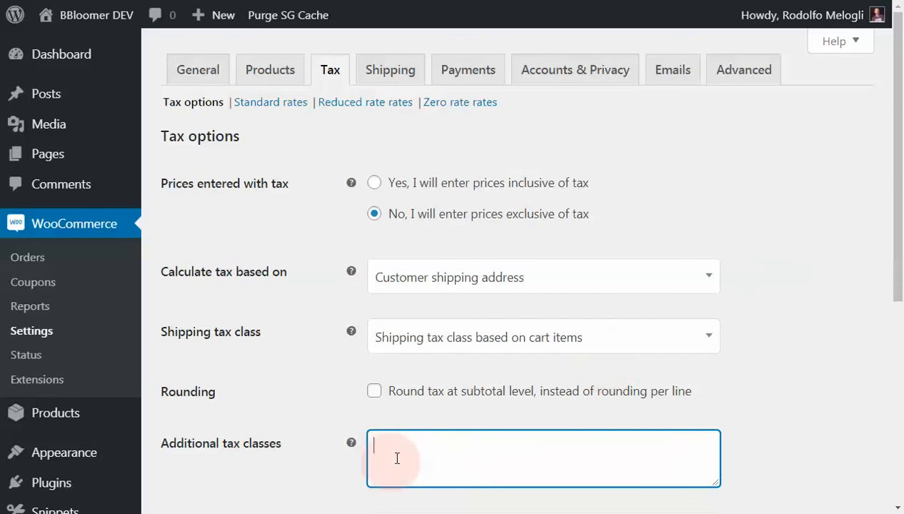
scroll(down, 3)
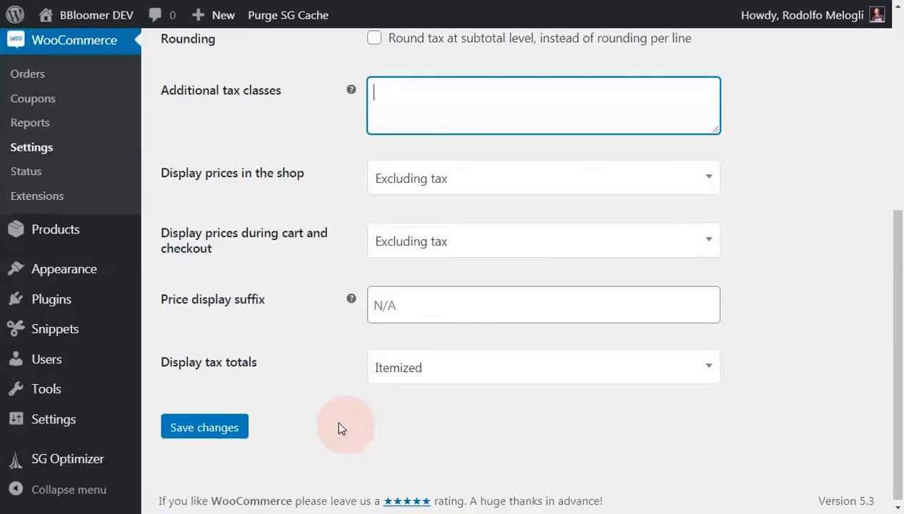
click(204, 427)
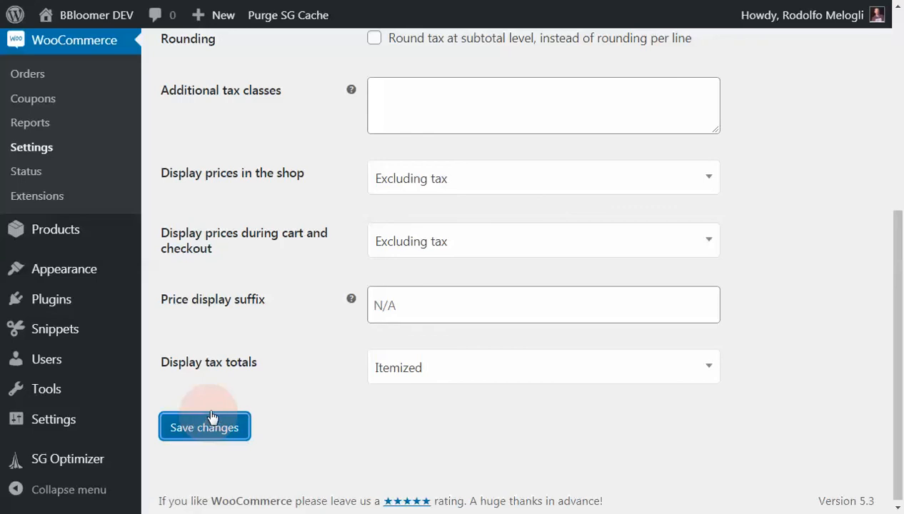
click(204, 426)
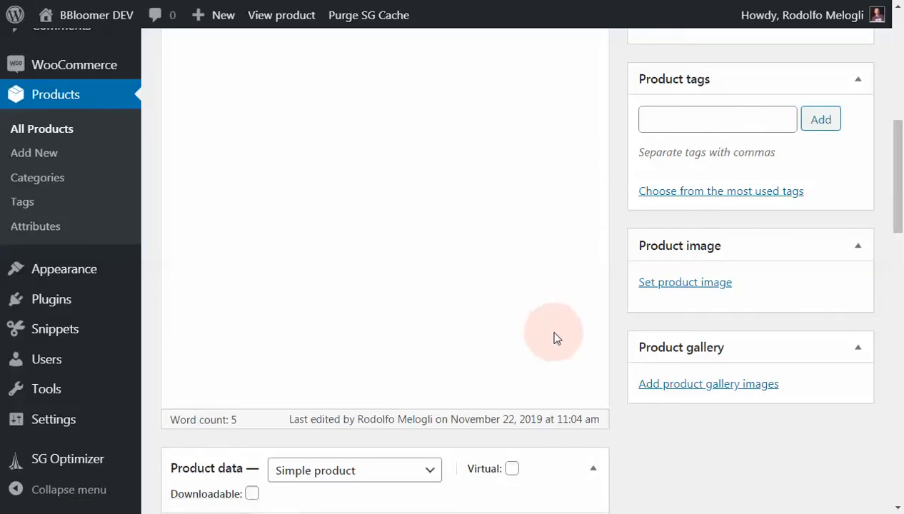
scroll(down, 3)
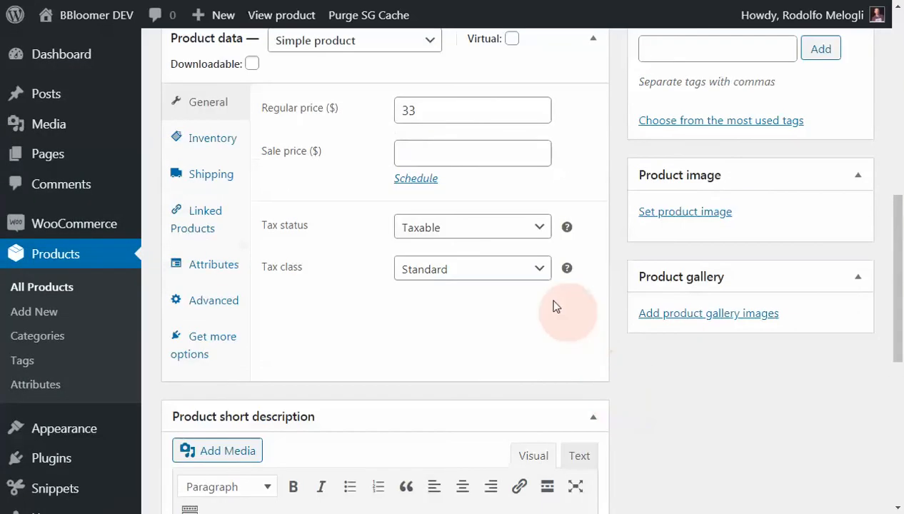
click(473, 268)
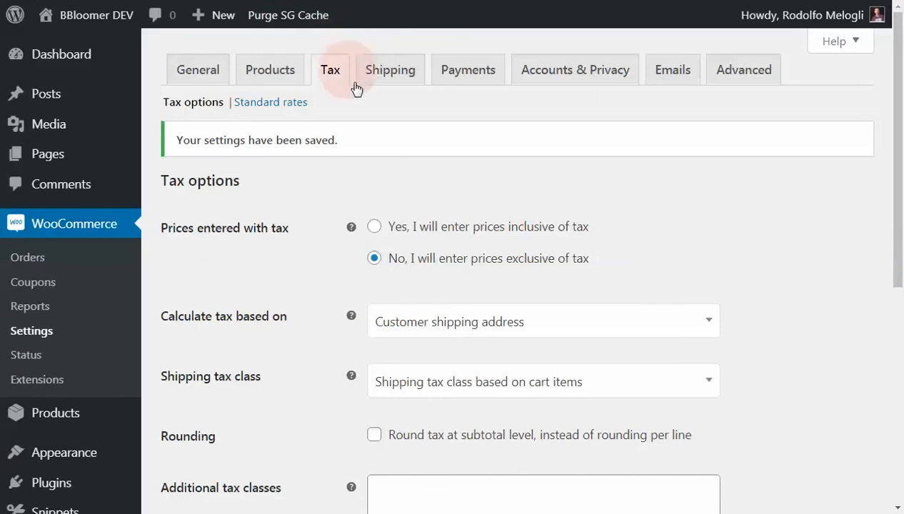
mouse_move(384, 232)
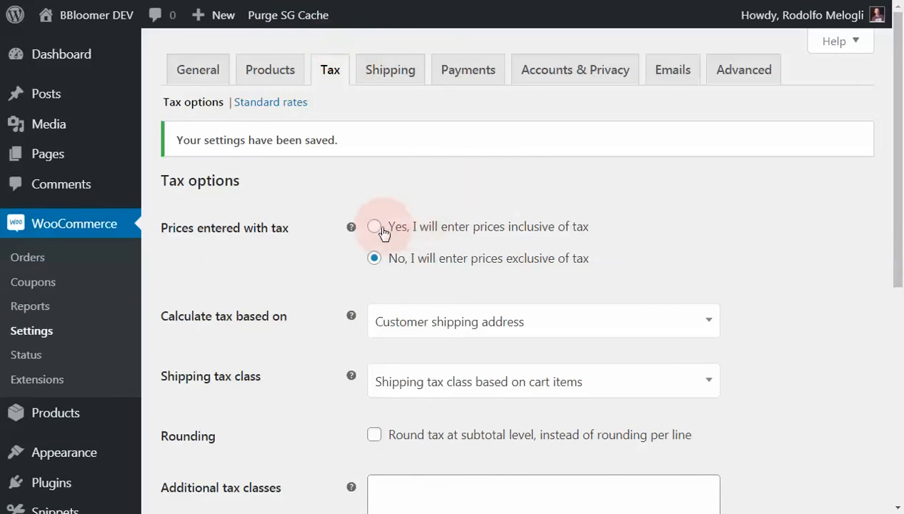
mouse_move(582, 232)
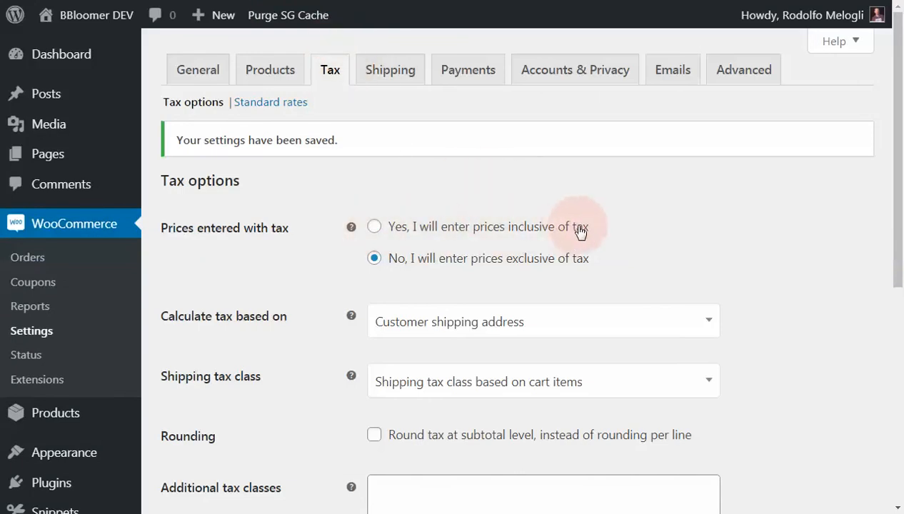
mouse_move(381, 242)
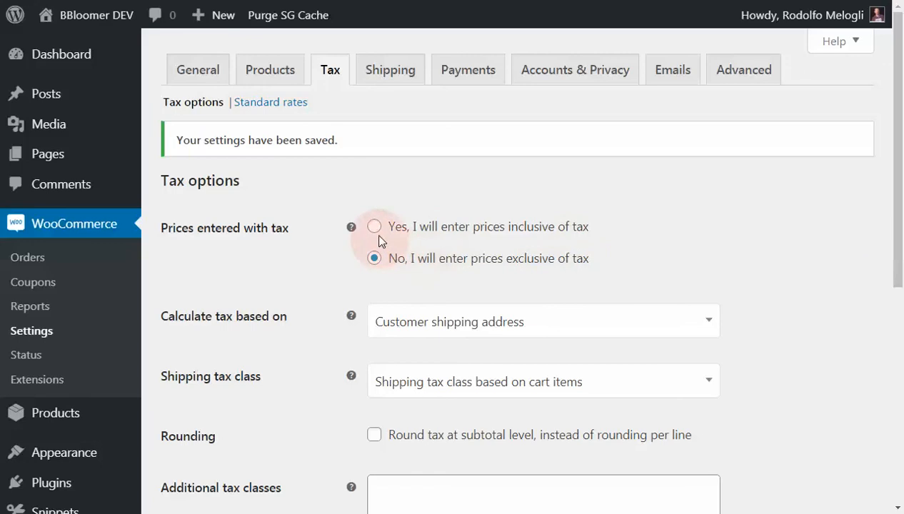
scroll(down, 3)
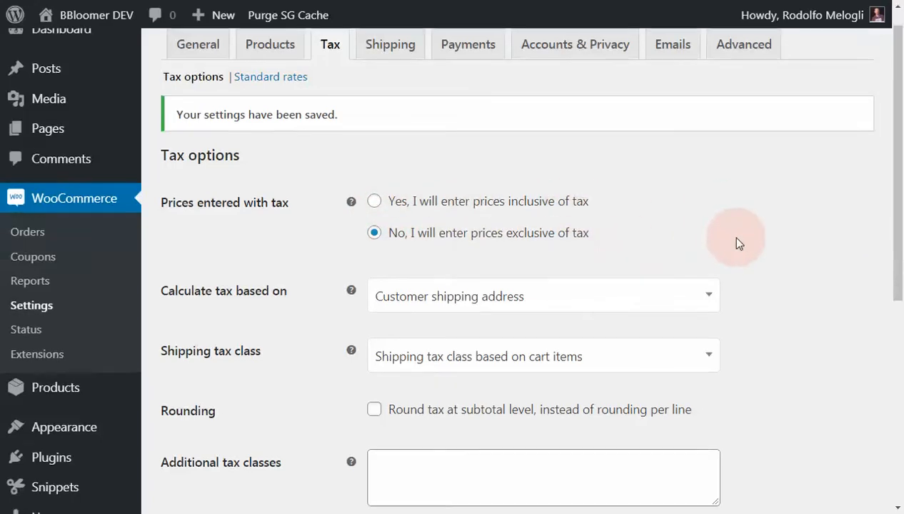
scroll(down, 3)
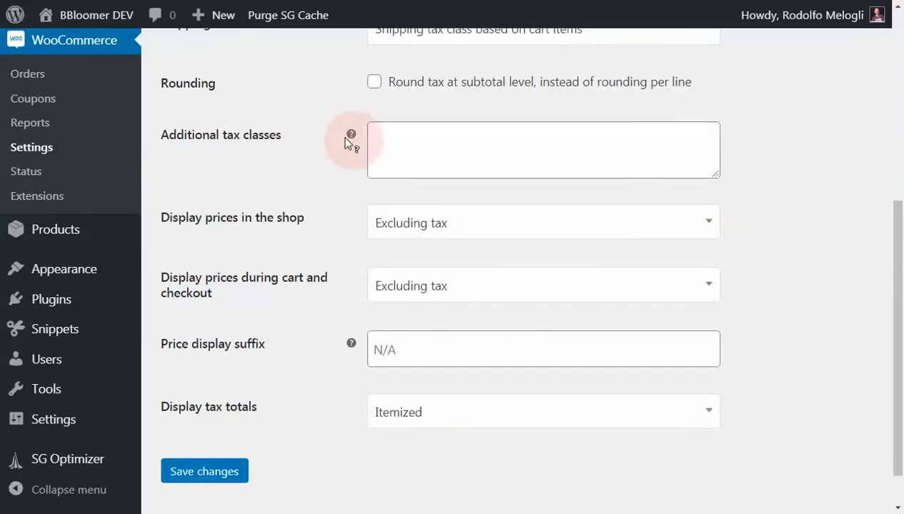
click(205, 470)
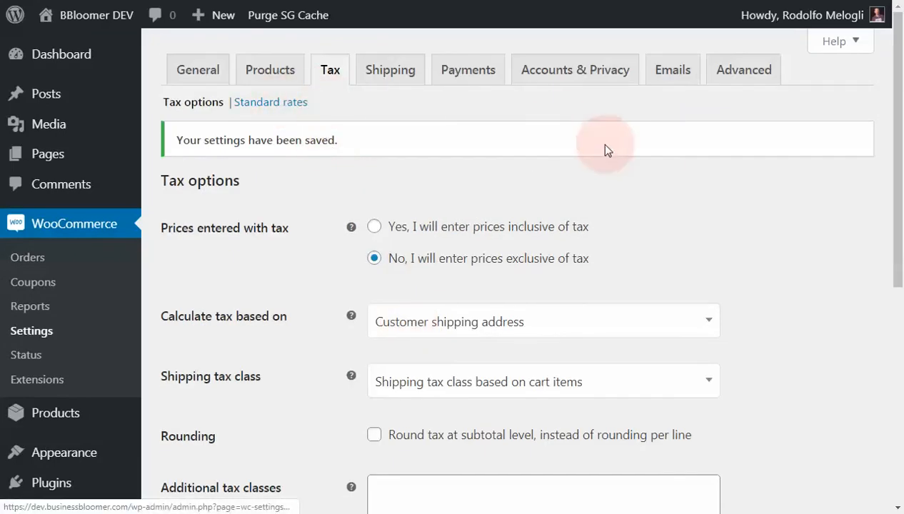
scroll(down, 3)
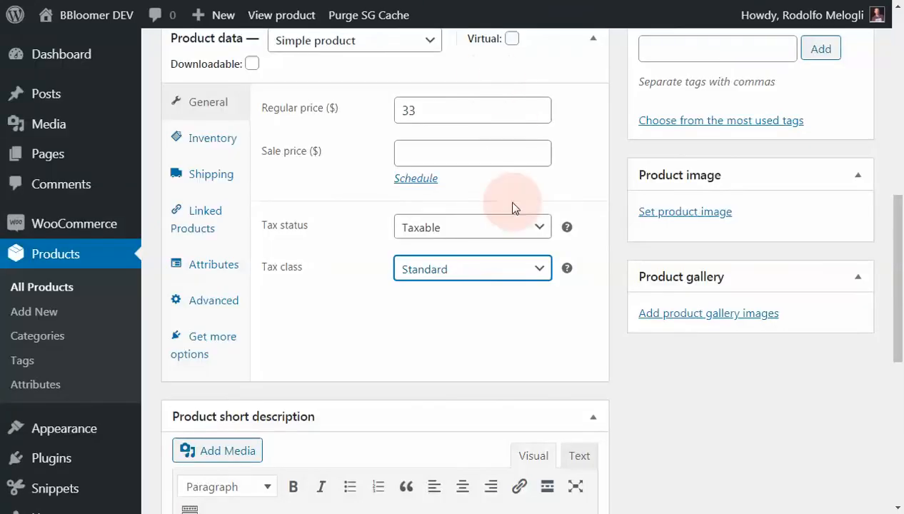
mouse_move(499, 236)
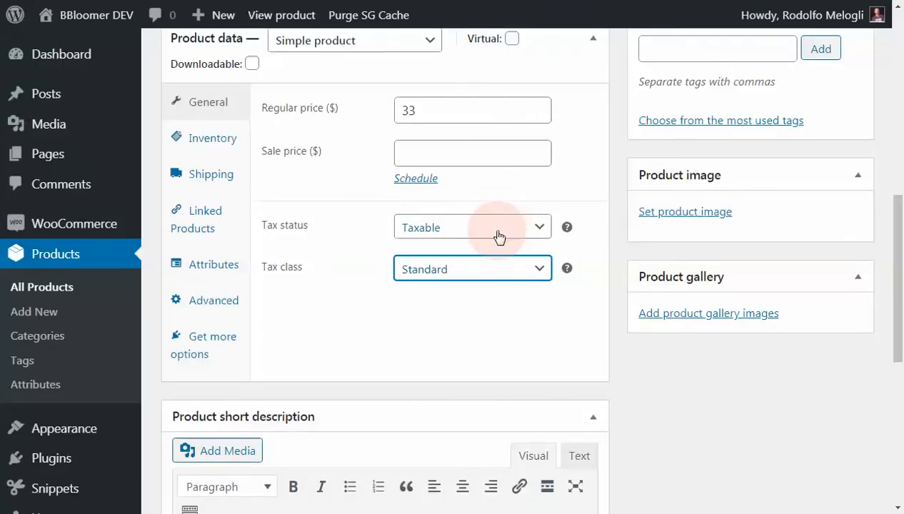
mouse_move(571, 232)
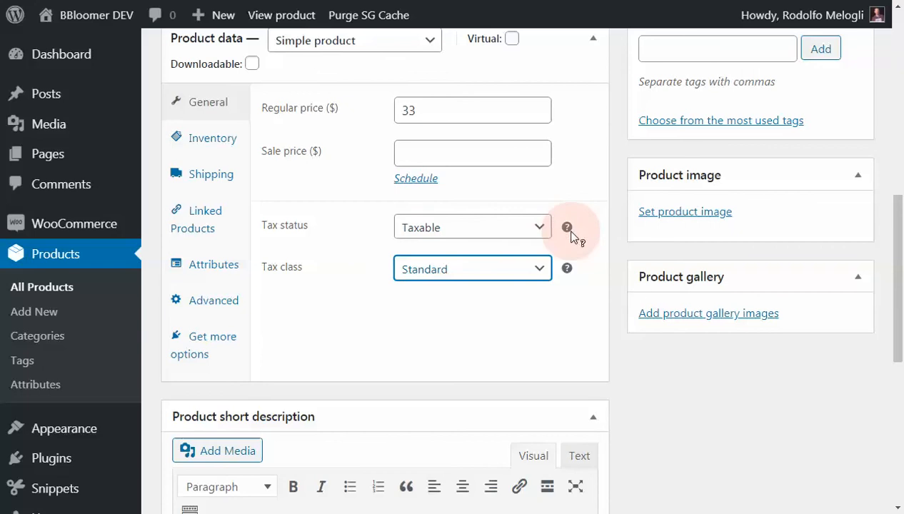